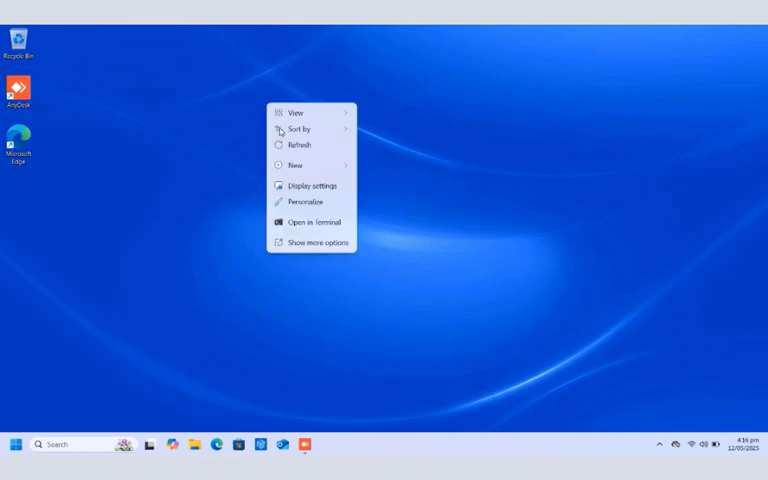
# Step: Launch the new Outlook app from the taskbar to reach its Welcome screen
pyautogui.click(296, 156)
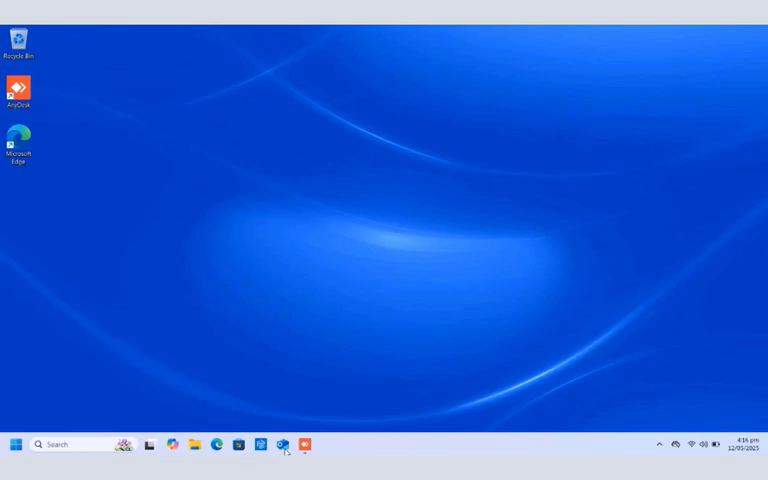
pyautogui.click(288, 444)
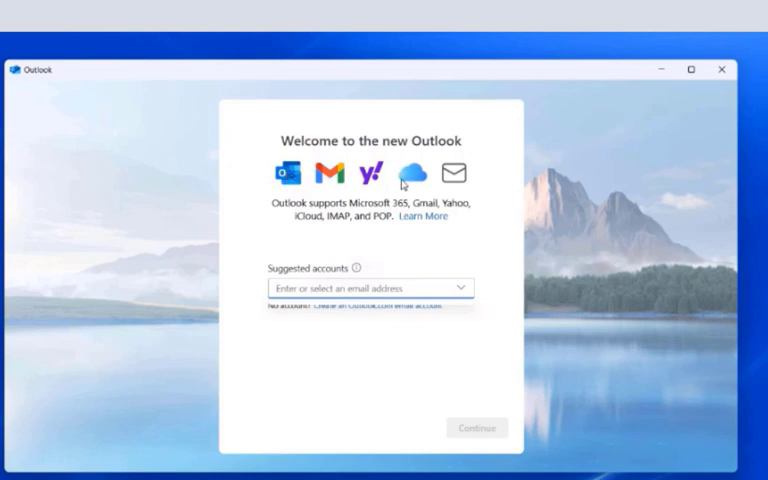
pyautogui.moveTo(316, 222)
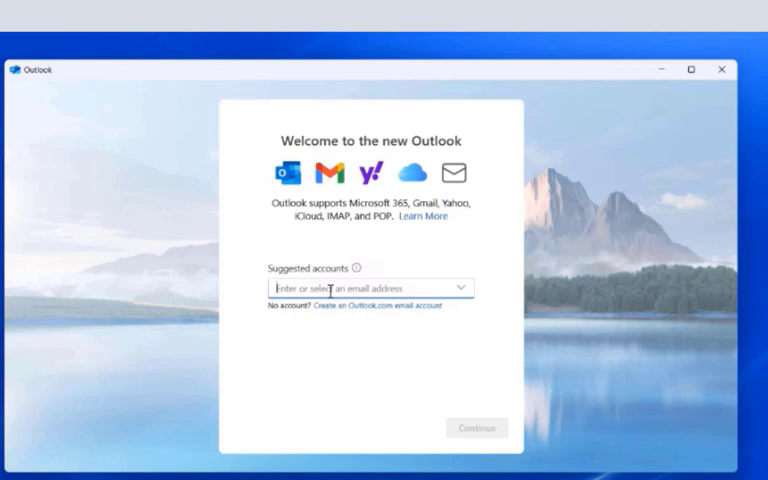
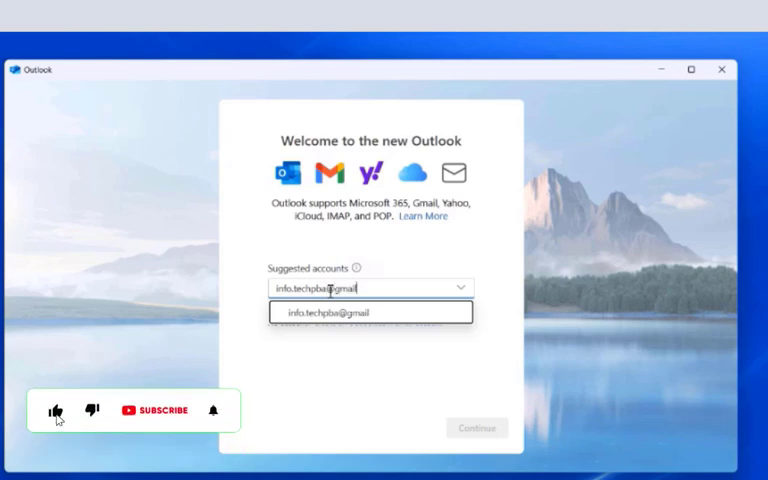
pyautogui.click(368, 312)
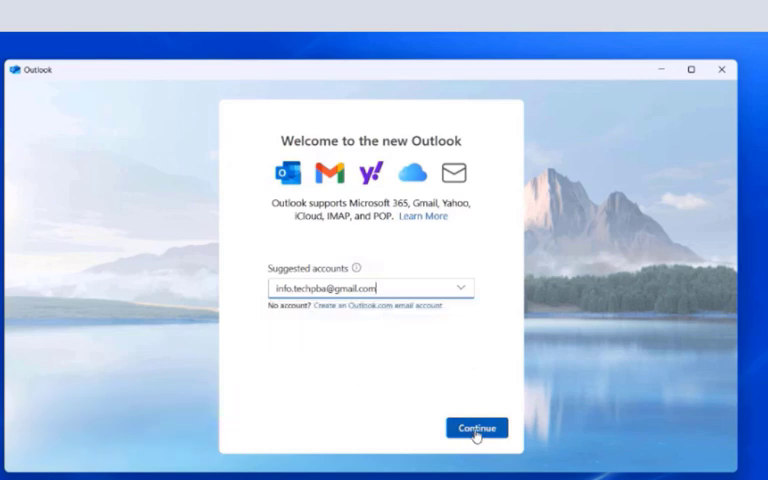
pyautogui.click(476, 428)
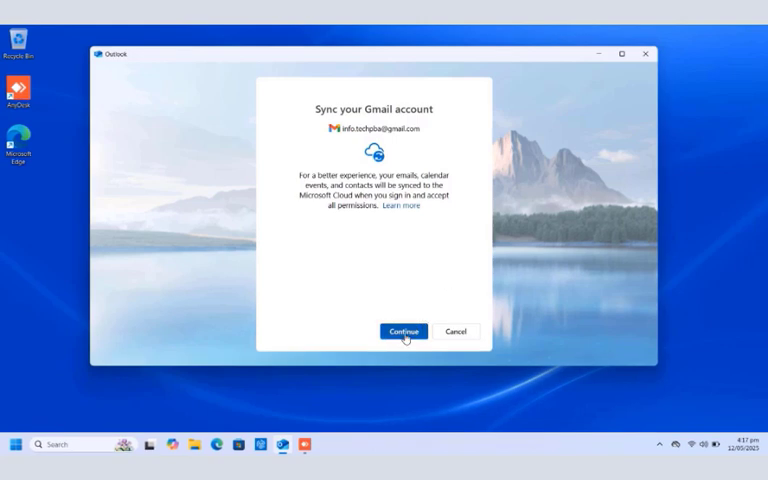
pyautogui.click(404, 332)
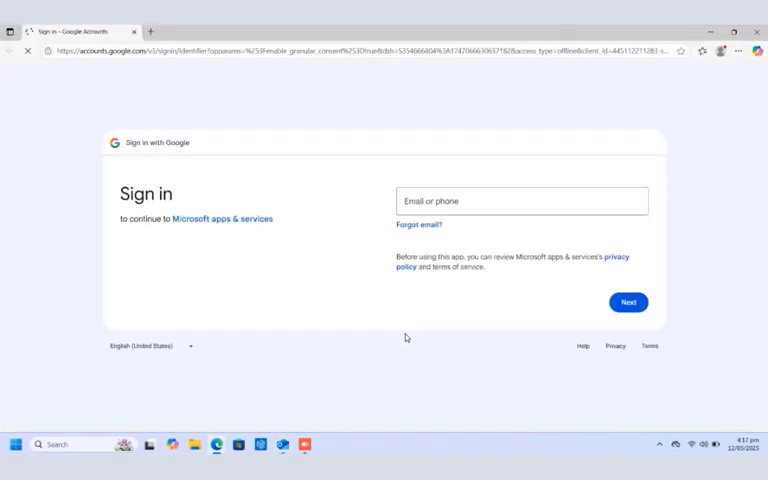
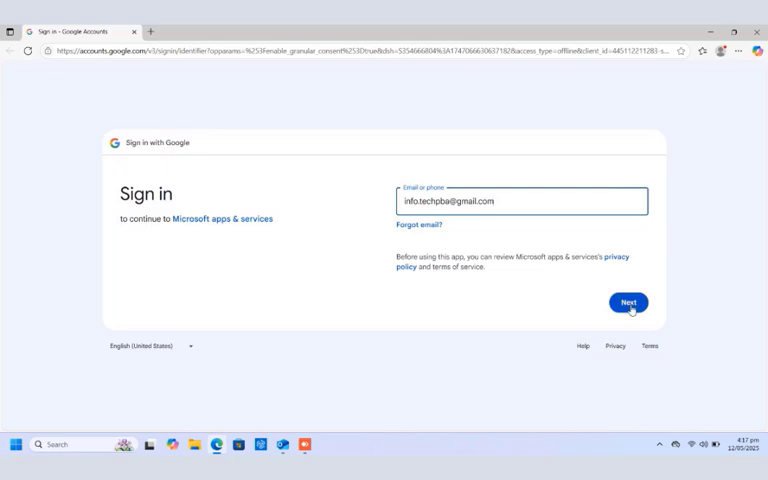
pyautogui.click(628, 302)
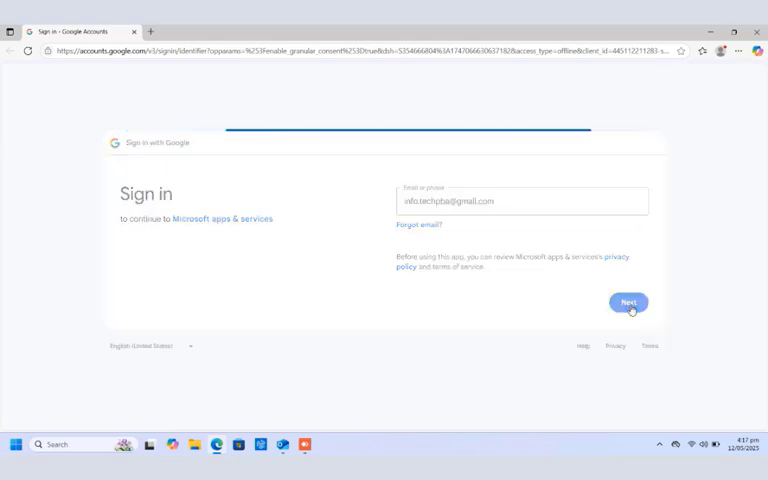
# Step: Enter the account password and submit it to Google
pyautogui.click(628, 302)
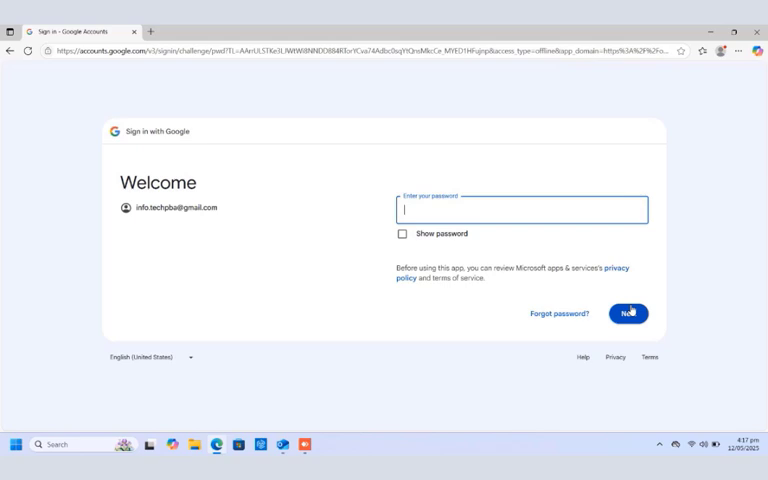
pyautogui.write('password')
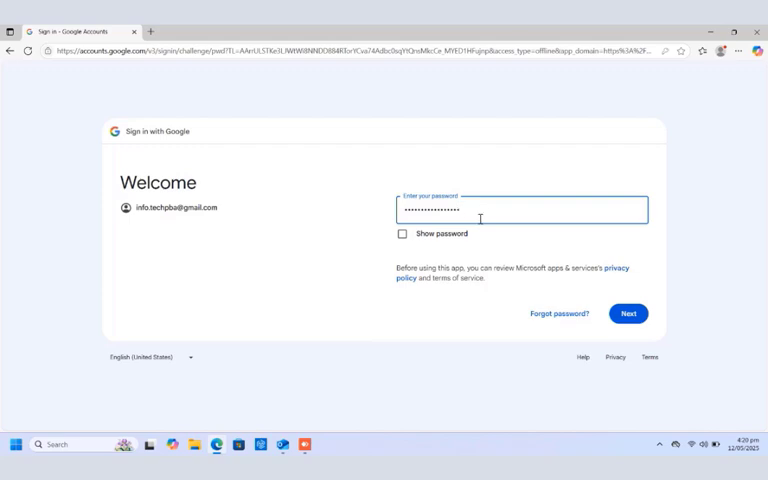
pyautogui.click(628, 312)
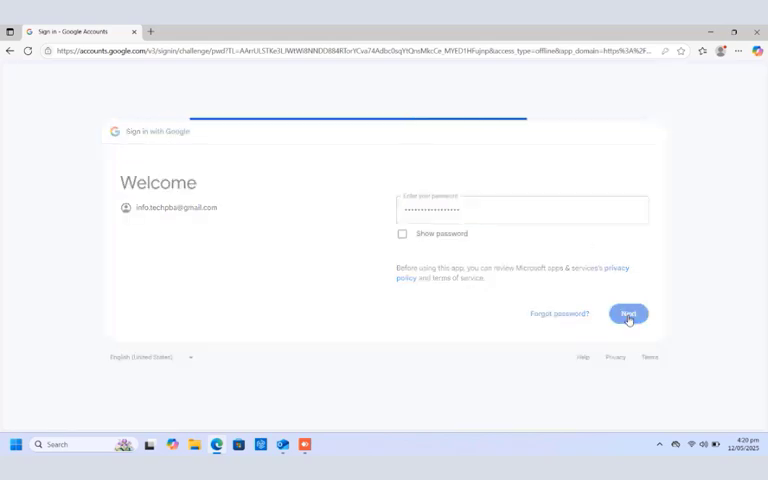
pyautogui.click(628, 312)
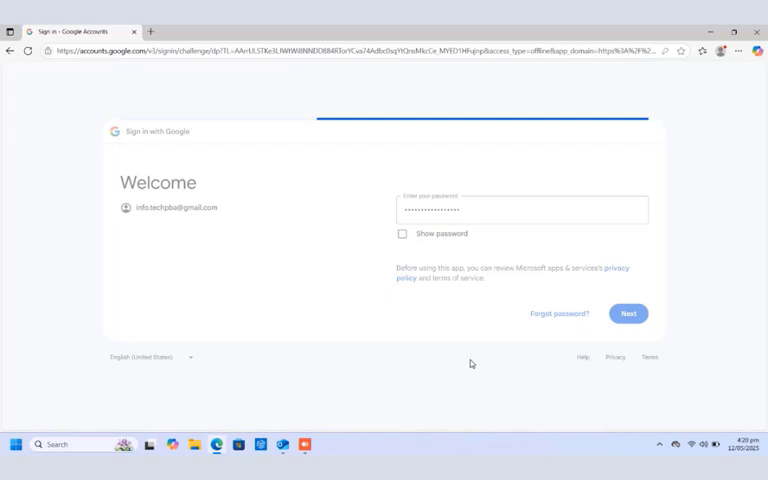
# Step: Confirm 'Yes, it's me' on the iPhone Gmail app's Windows sign-in prompt
pyautogui.click(628, 312)
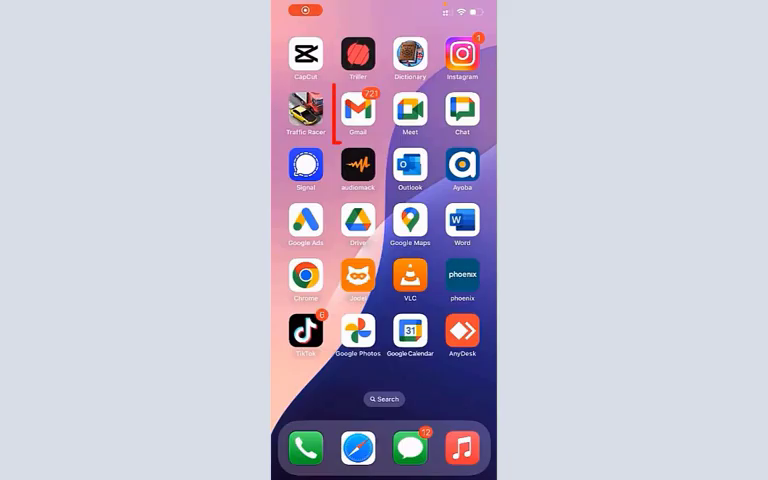
pyautogui.click(356, 108)
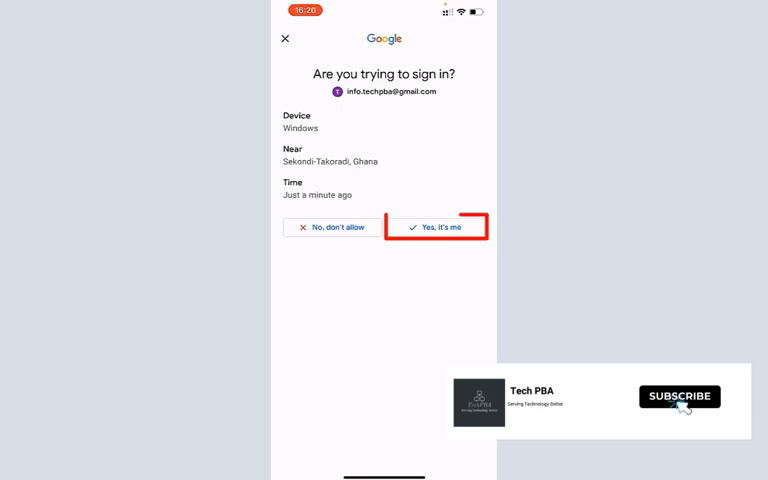
pyautogui.click(436, 228)
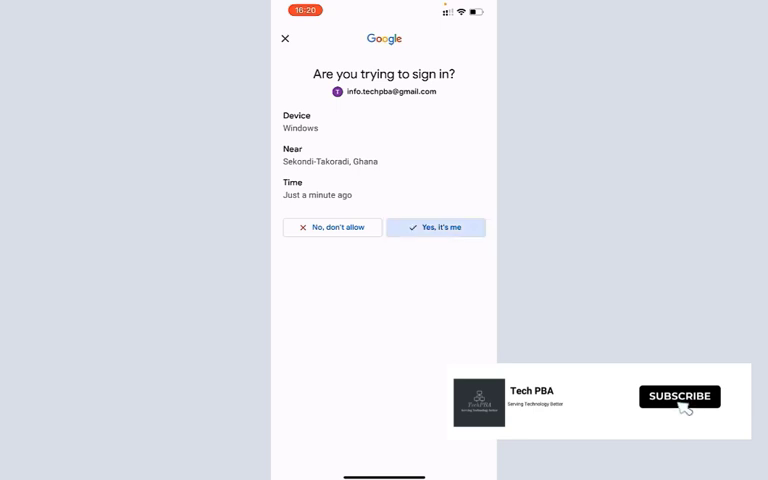
pyautogui.click(436, 228)
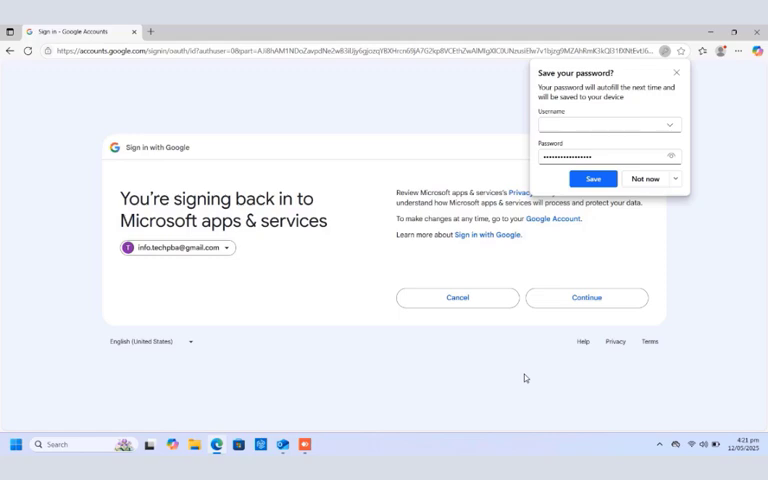
# Step: Decline saving the password, then allow Microsoft apps & services access to the Google account
pyautogui.click(644, 178)
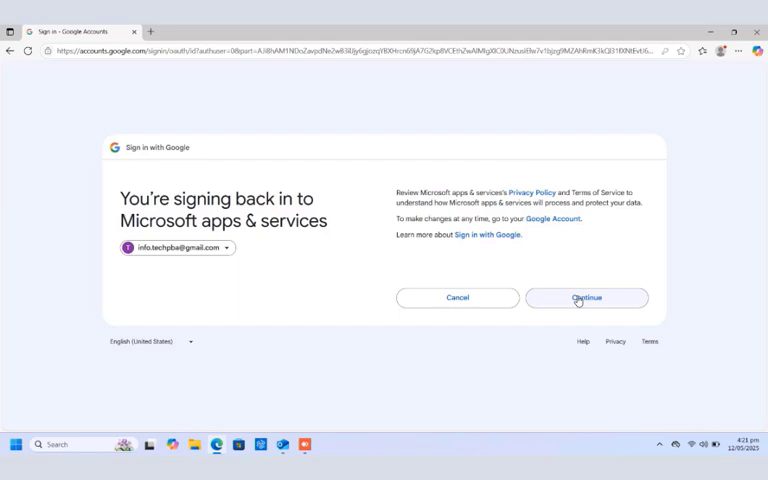
pyautogui.click(586, 296)
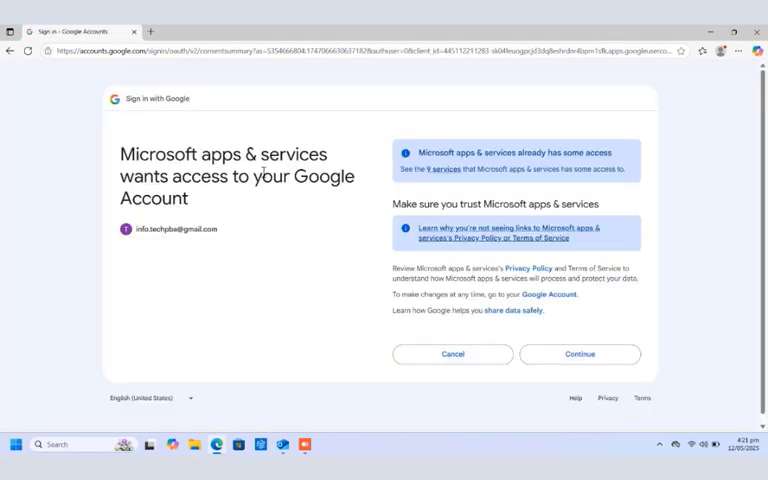
pyautogui.click(580, 354)
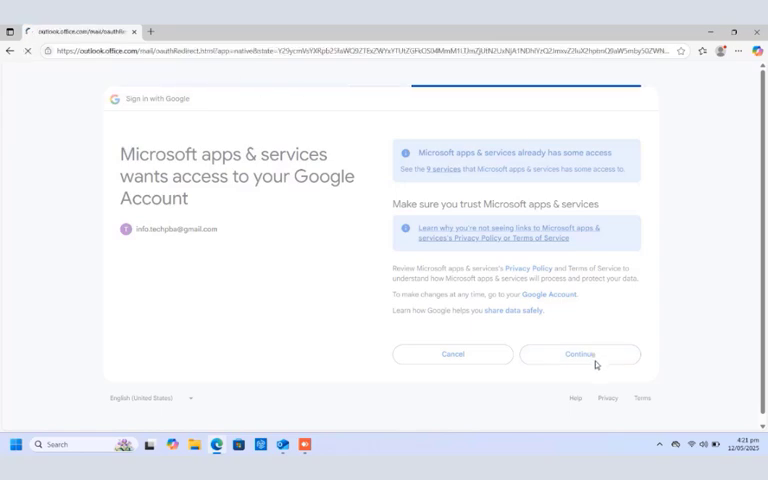
pyautogui.click(580, 354)
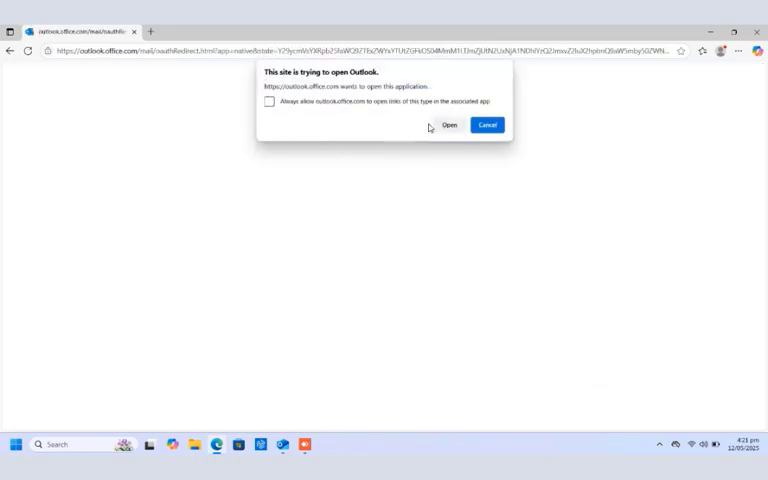
# Step: Let the browser open Outlook and wait for the Gmail account setup to finish
pyautogui.click(448, 124)
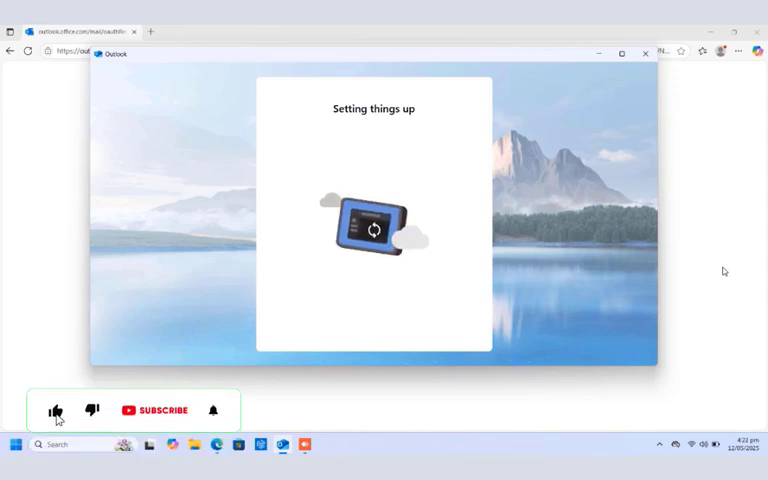
pyautogui.click(154, 410)
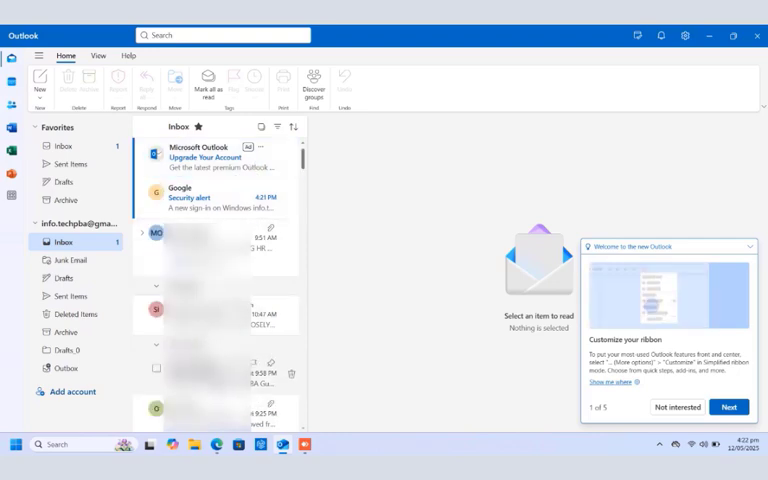
# Step: Dismiss the welcome tour and read the Google Security alert email in the Inbox
pyautogui.click(200, 196)
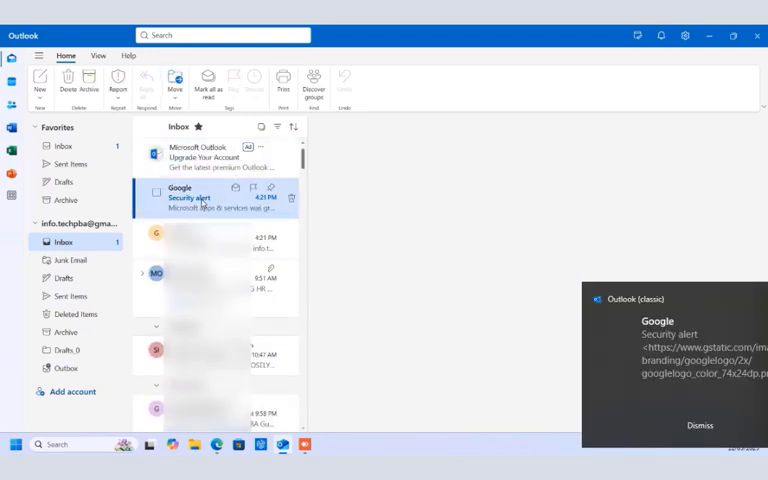
pyautogui.click(200, 196)
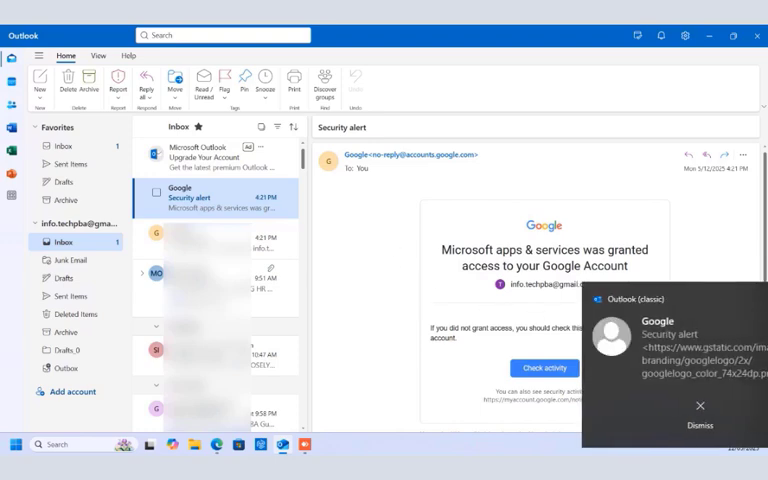
pyautogui.click(700, 424)
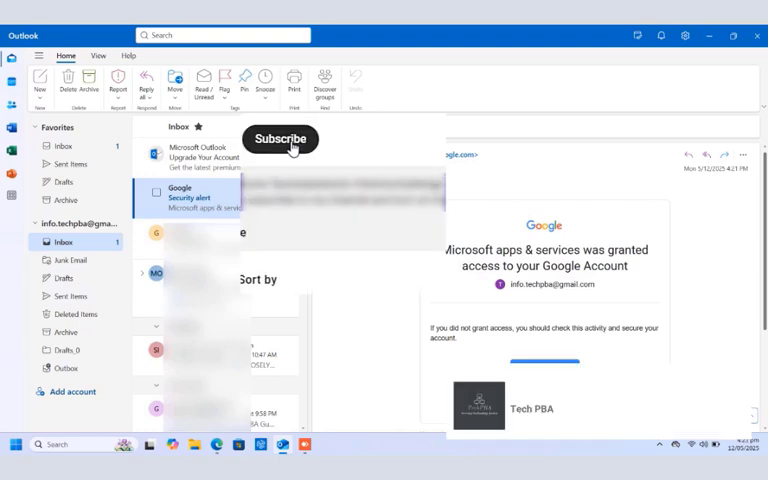
pyautogui.click(280, 138)
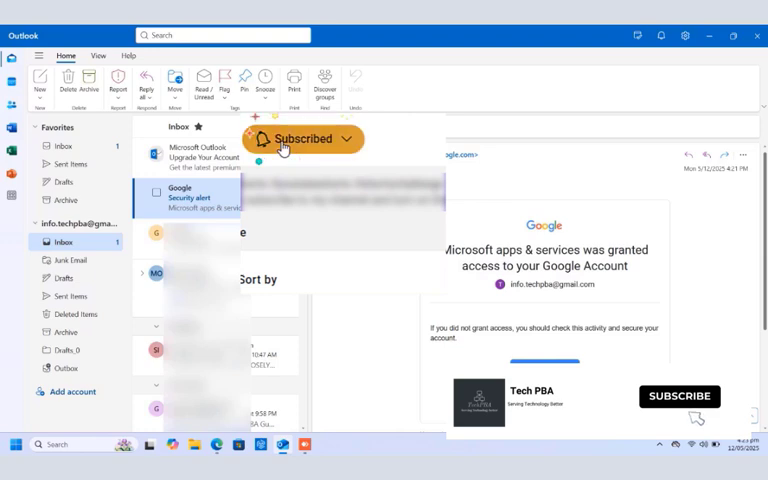